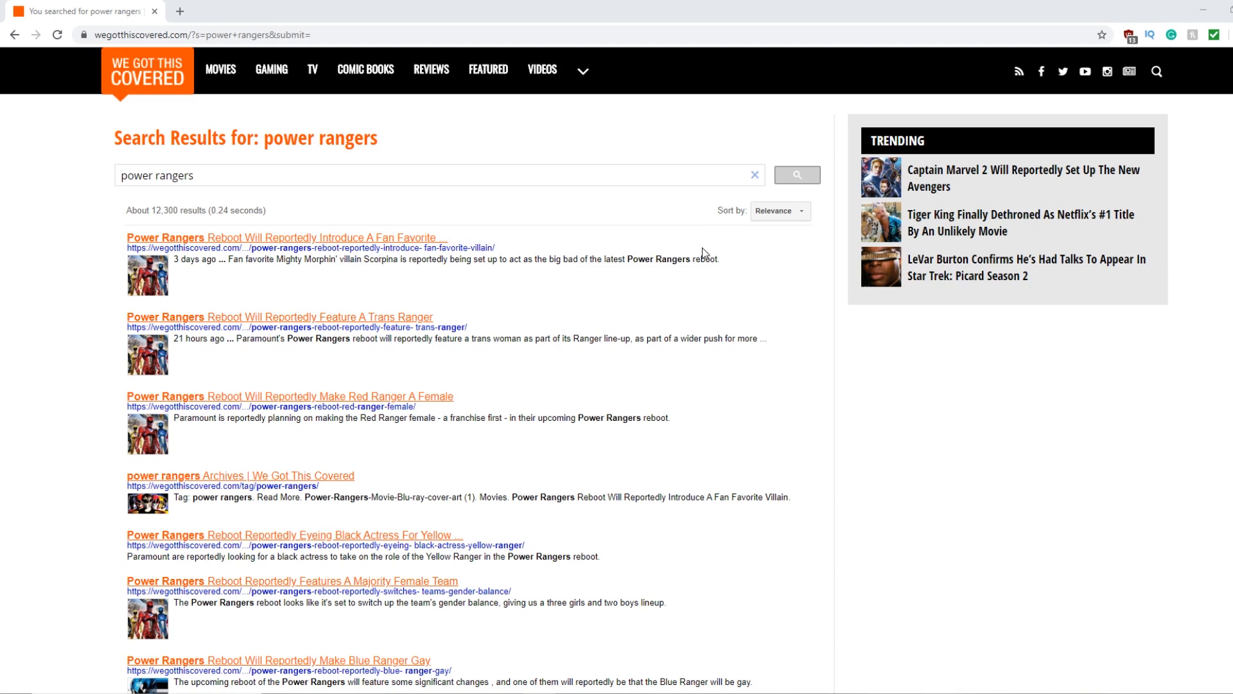
pyautogui.moveTo(690, 248)
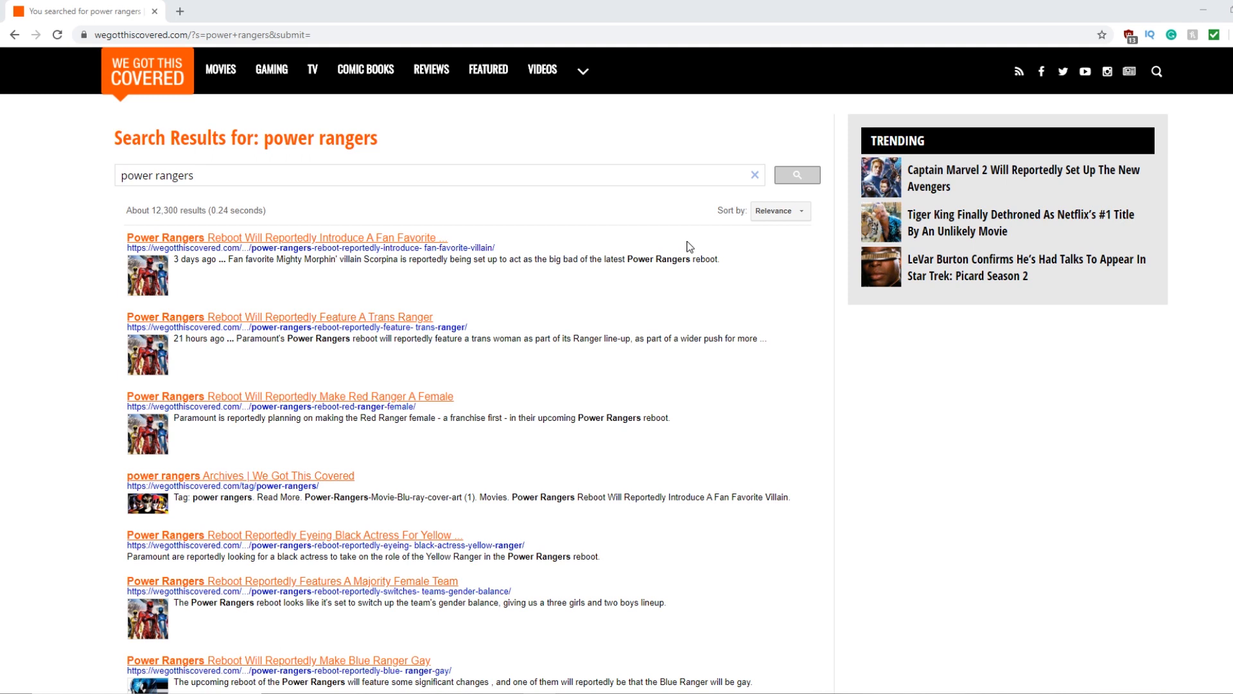
# Scroll the results, highlight the Red Ranger female phrase, then select the entire trans Ranger snippet.
pyautogui.scroll(-3)
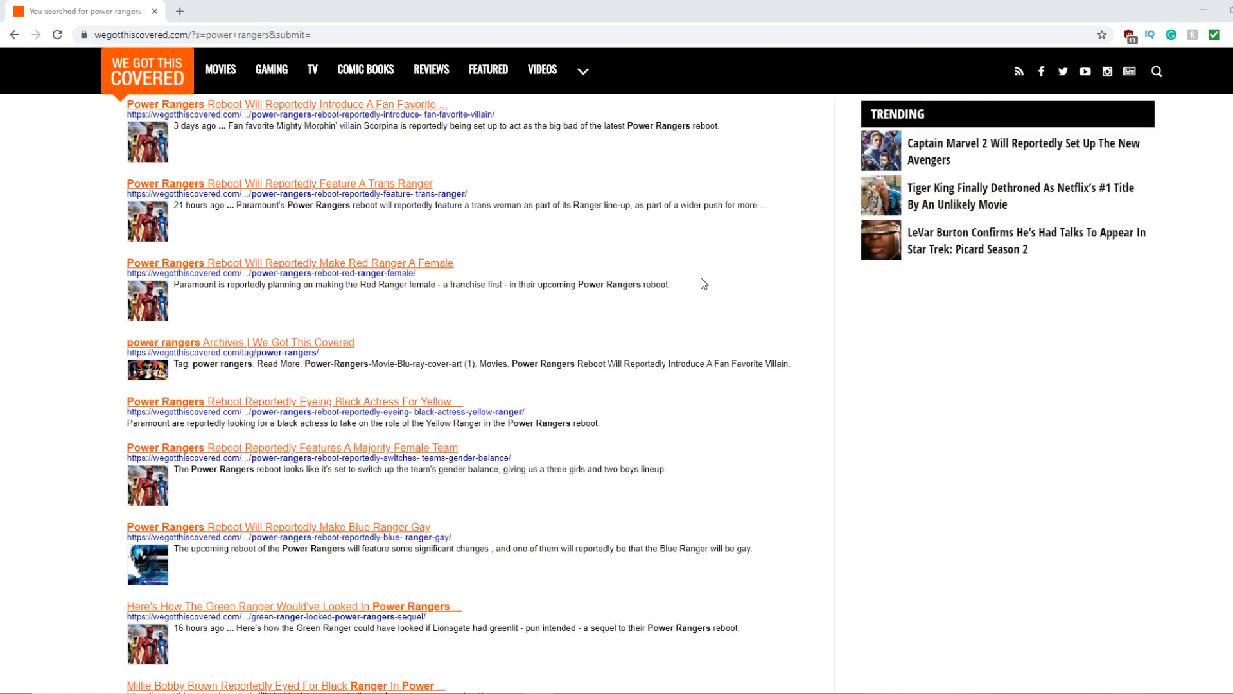
pyautogui.scroll(-3)
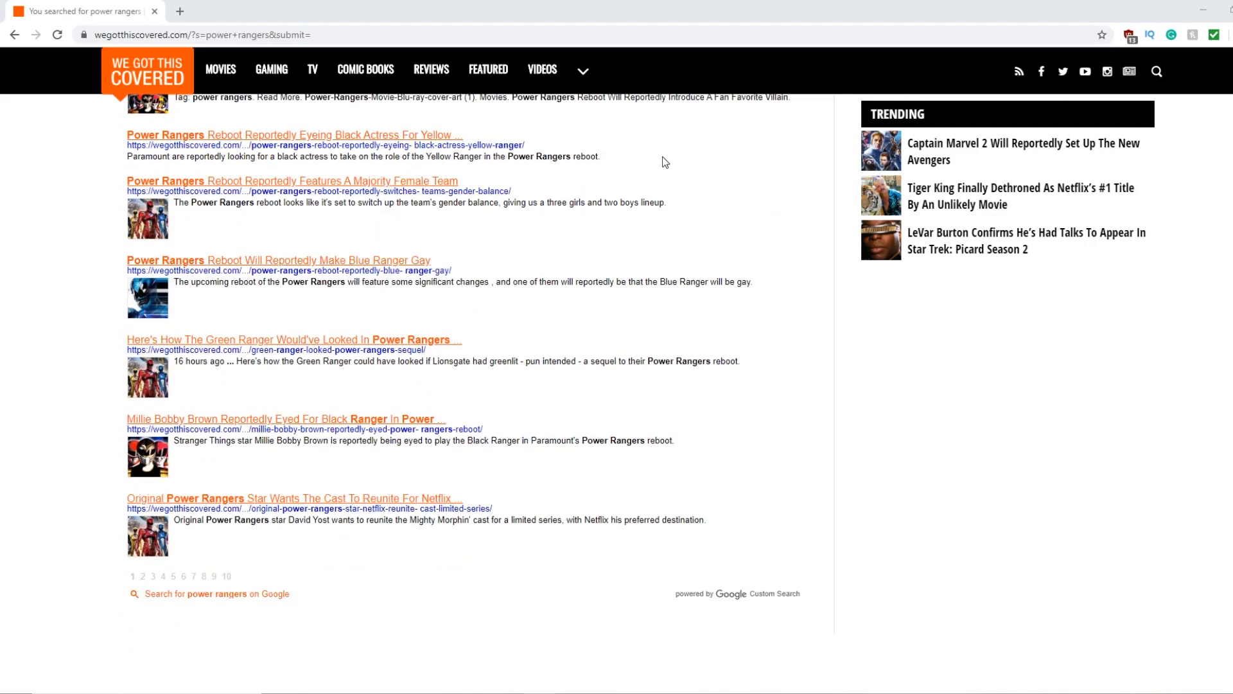
pyautogui.moveTo(408, 309)
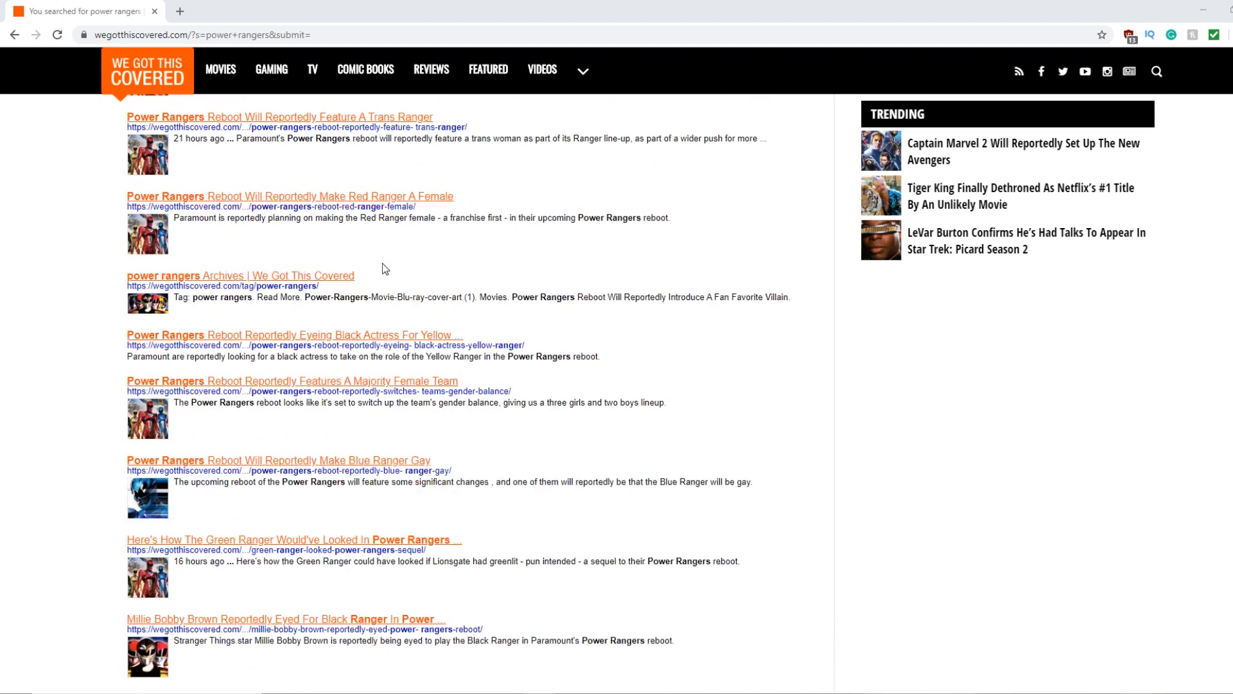
pyautogui.moveTo(400, 365)
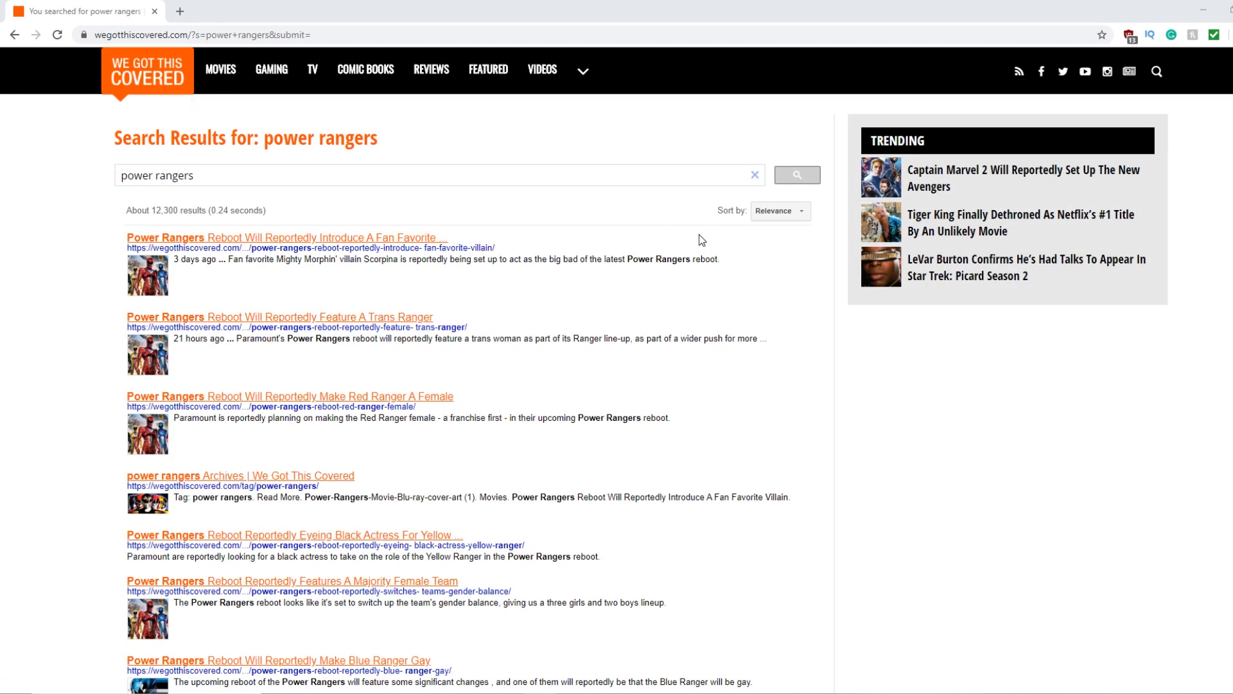
pyautogui.moveTo(924, 193)
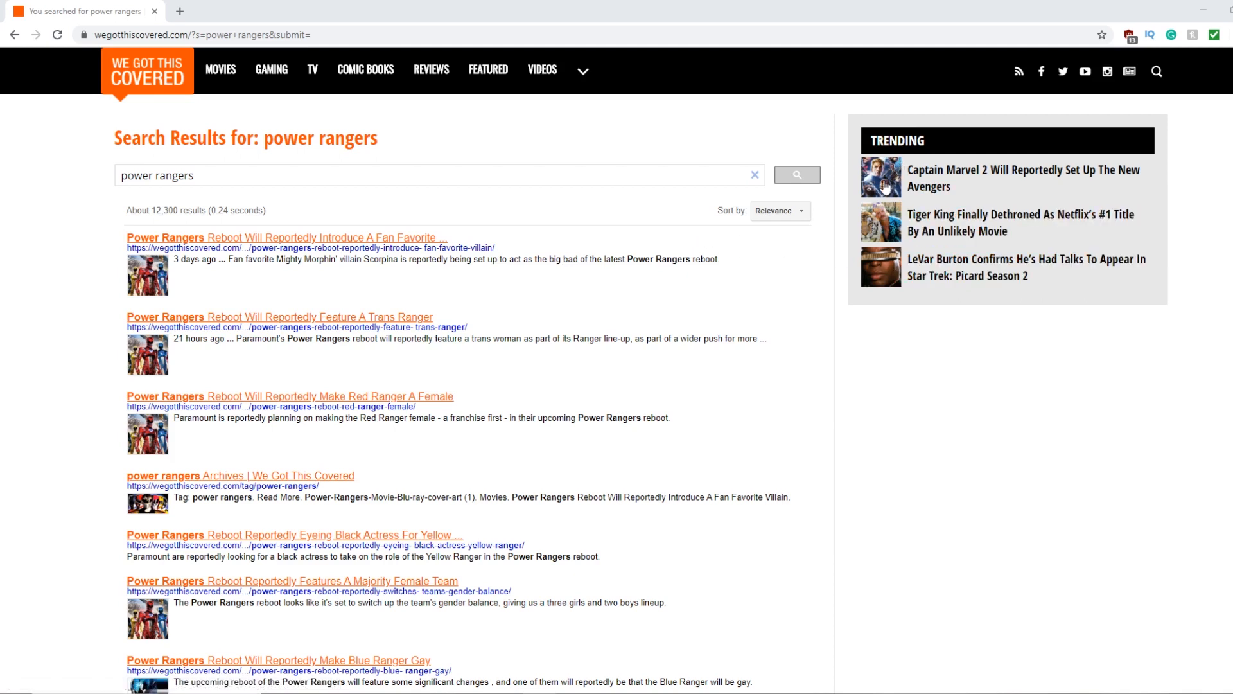
pyautogui.moveTo(524, 130)
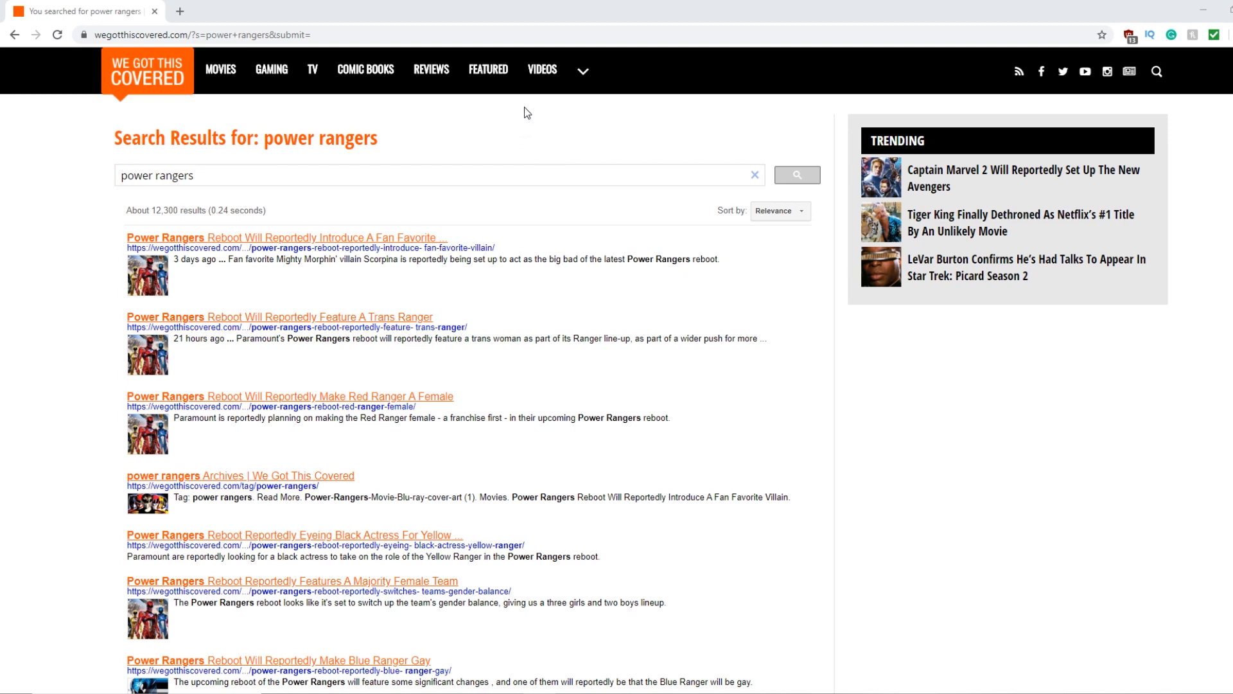
pyautogui.moveTo(371, 241)
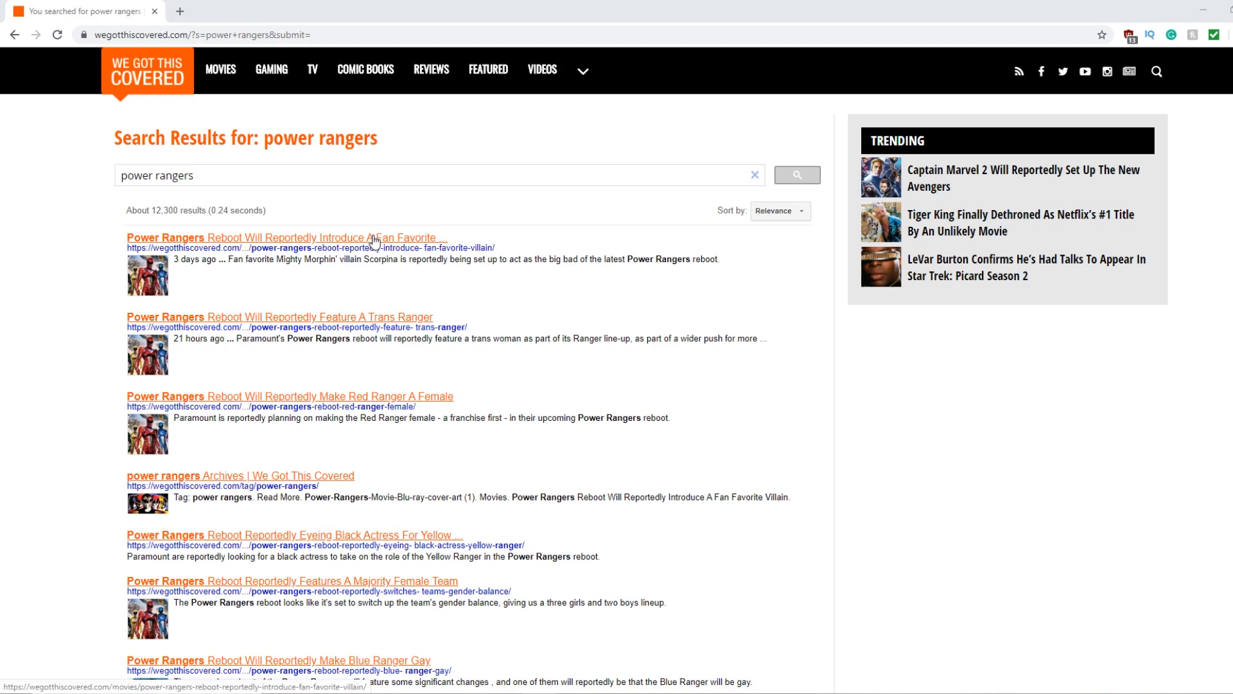
pyautogui.scroll(-3)
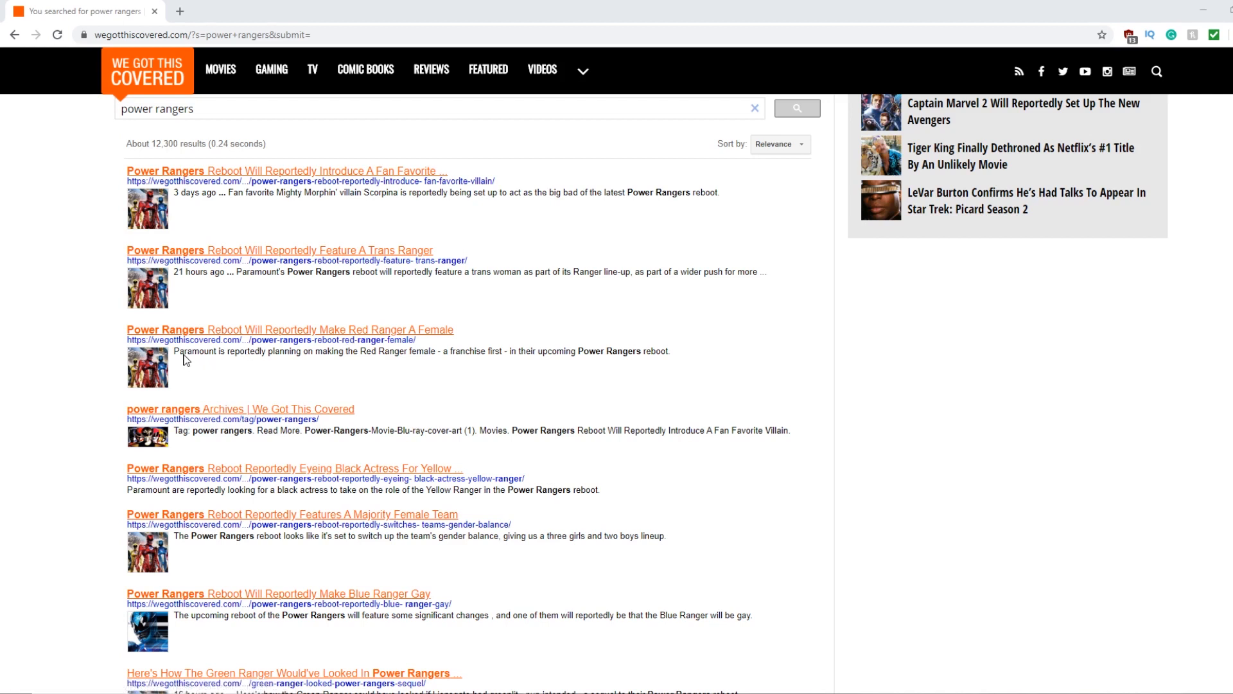
pyautogui.moveTo(425, 375)
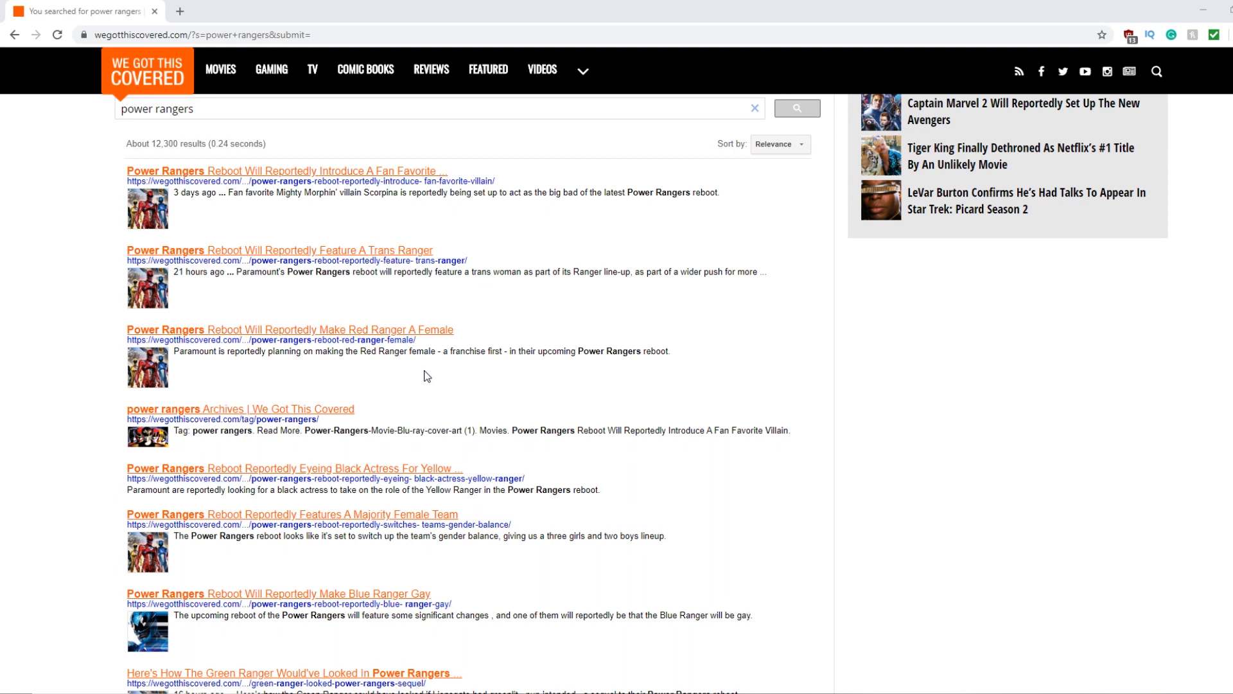
pyautogui.moveTo(460, 361)
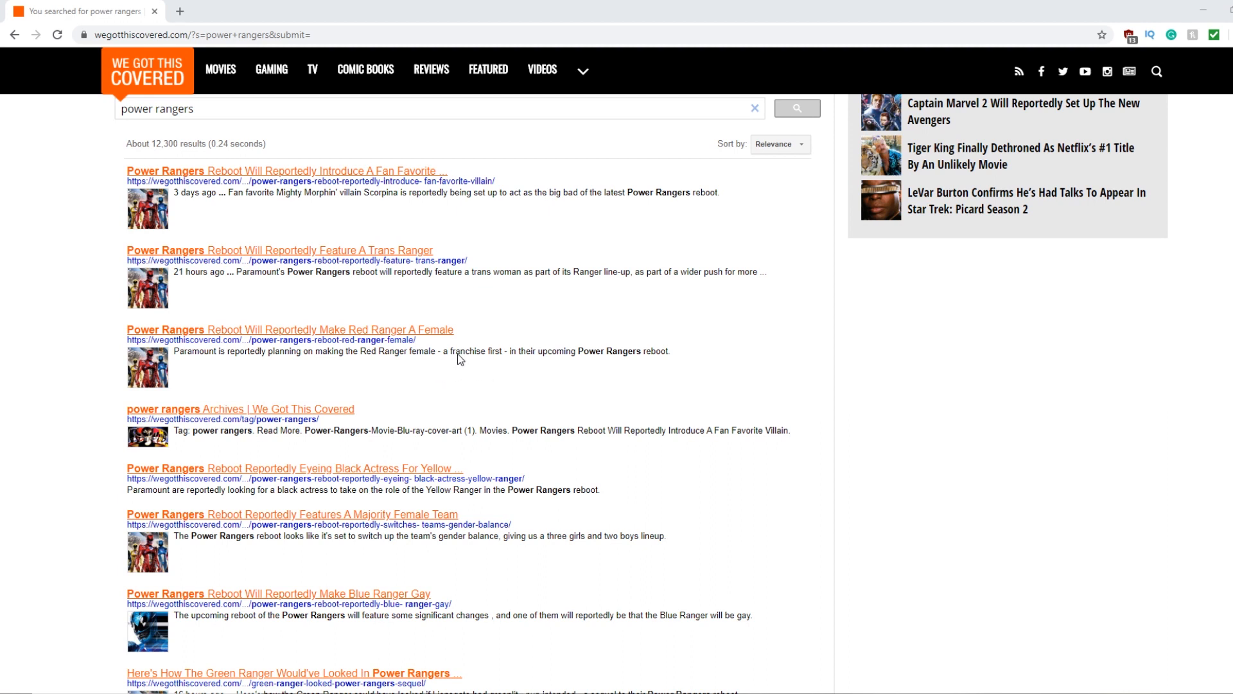
pyautogui.moveTo(581, 354)
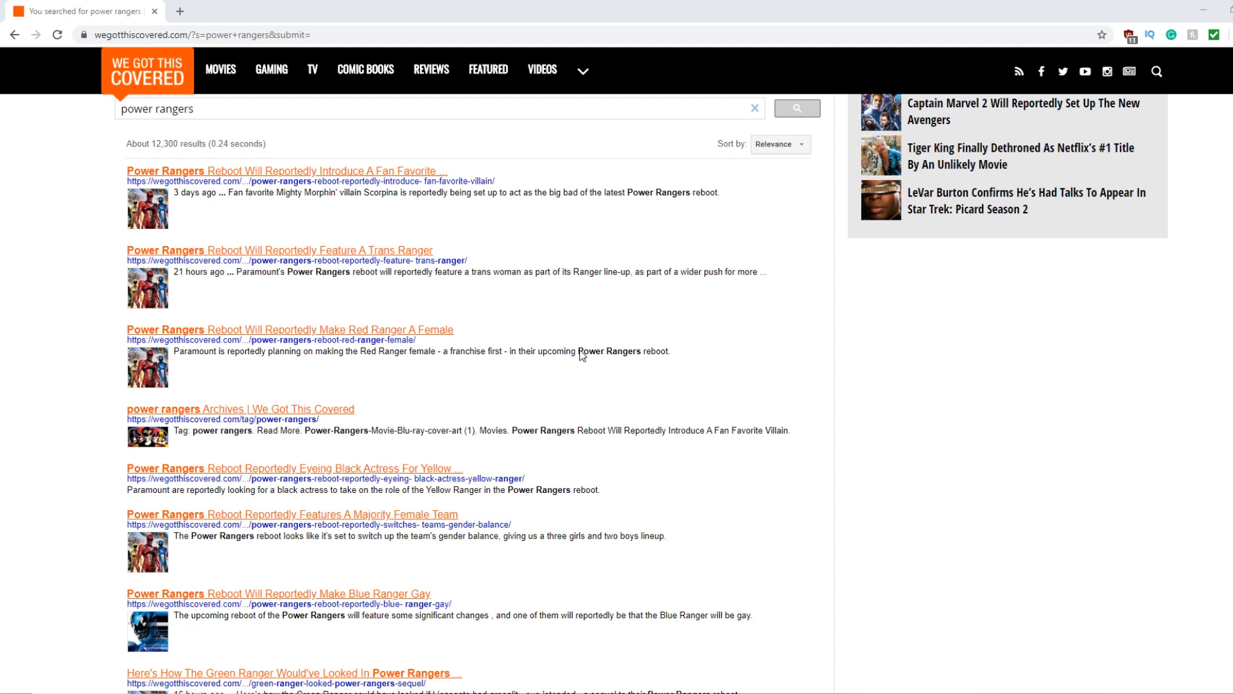
pyautogui.moveTo(507, 357)
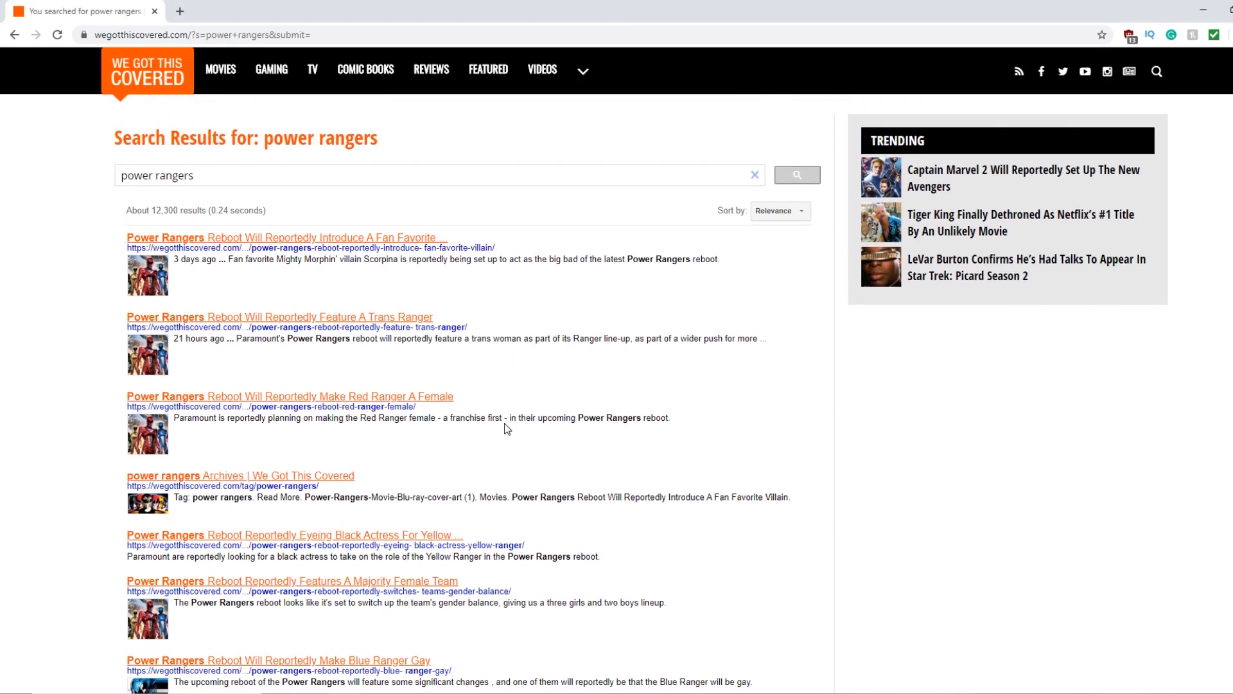
pyautogui.moveTo(383, 417); pyautogui.dragTo(506, 417)
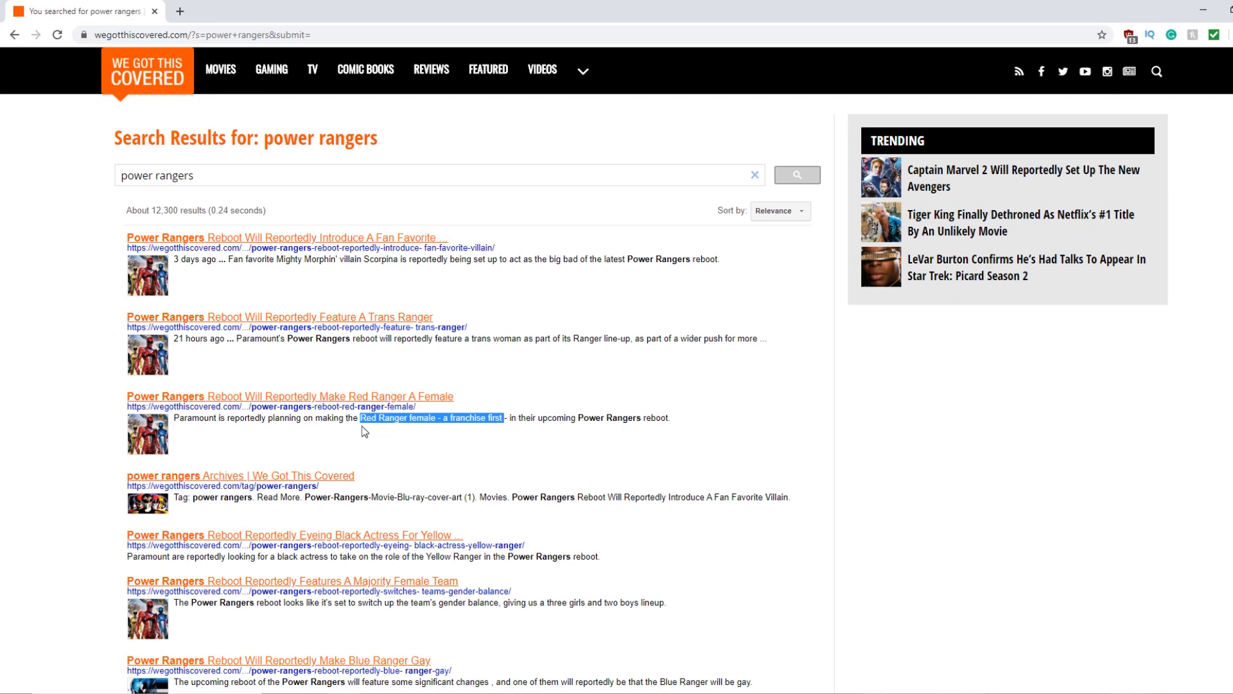
pyautogui.moveTo(372, 428)
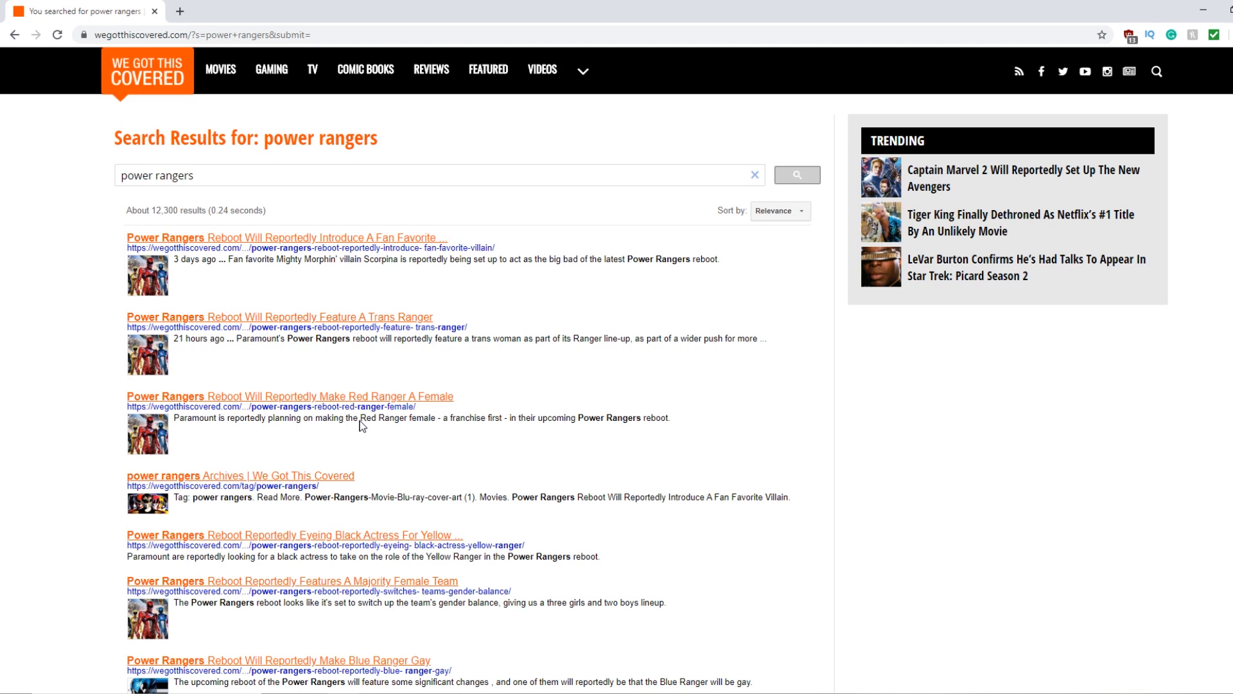
pyautogui.moveTo(359, 417); pyautogui.dragTo(501, 418)
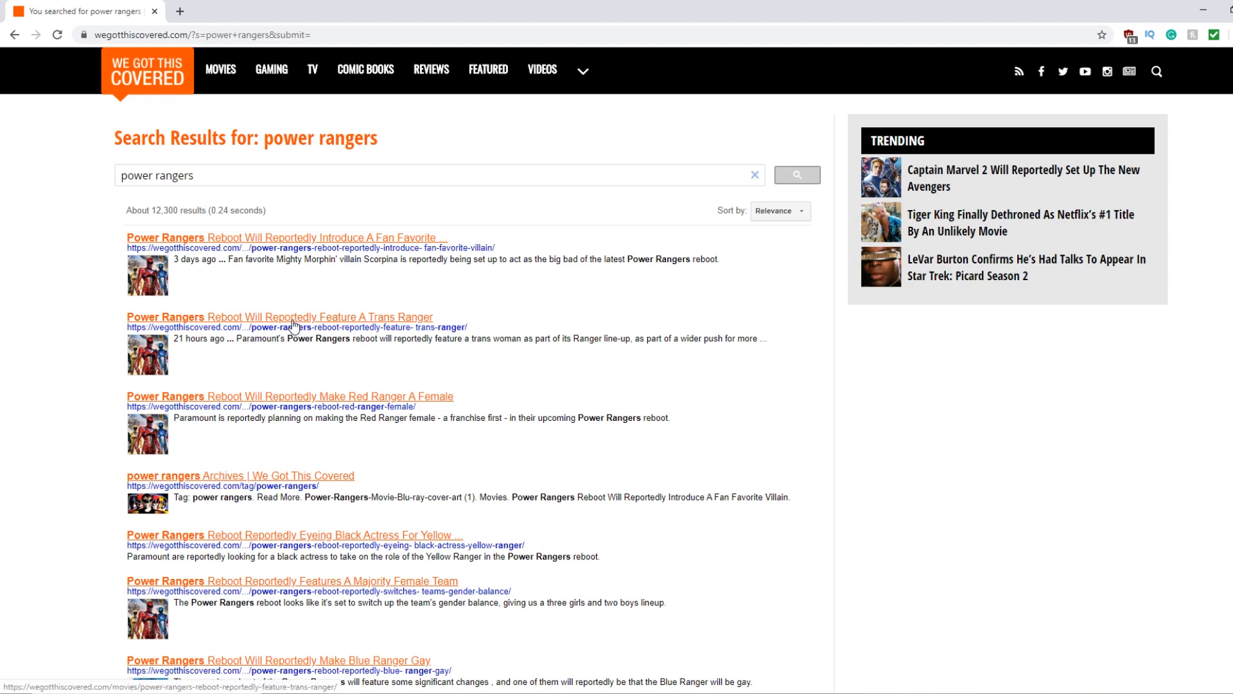
pyautogui.moveTo(285, 326)
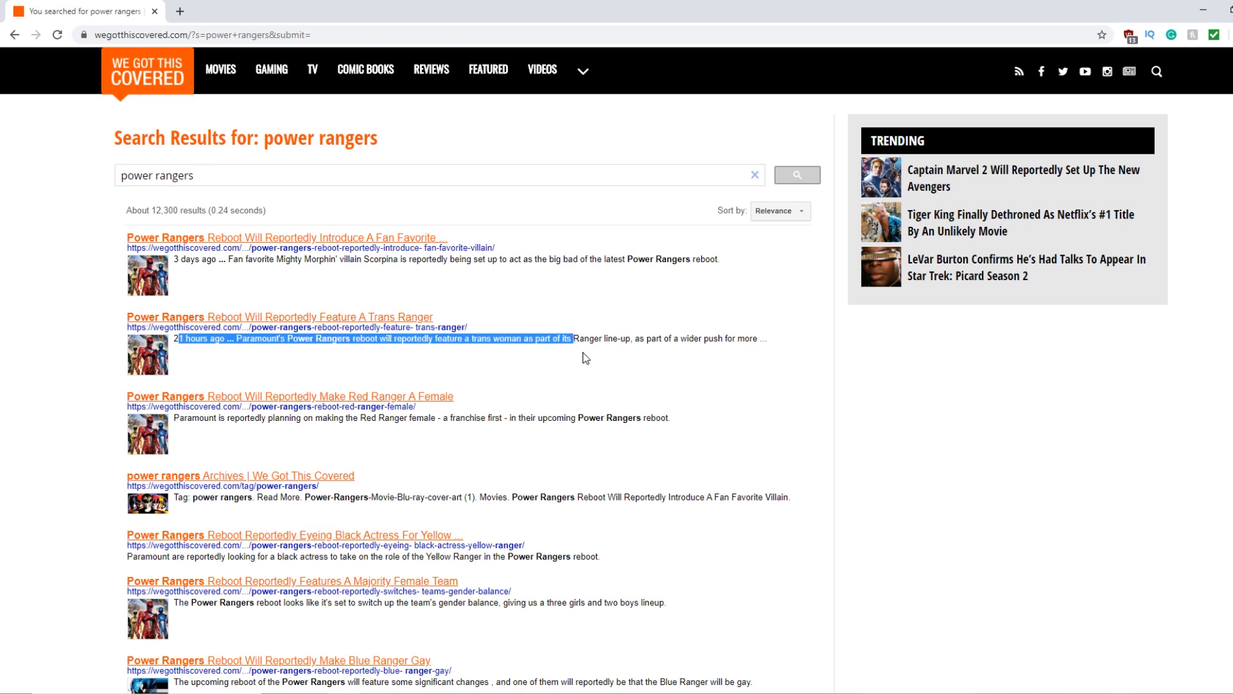
pyautogui.moveTo(574, 338); pyautogui.dragTo(756, 348)
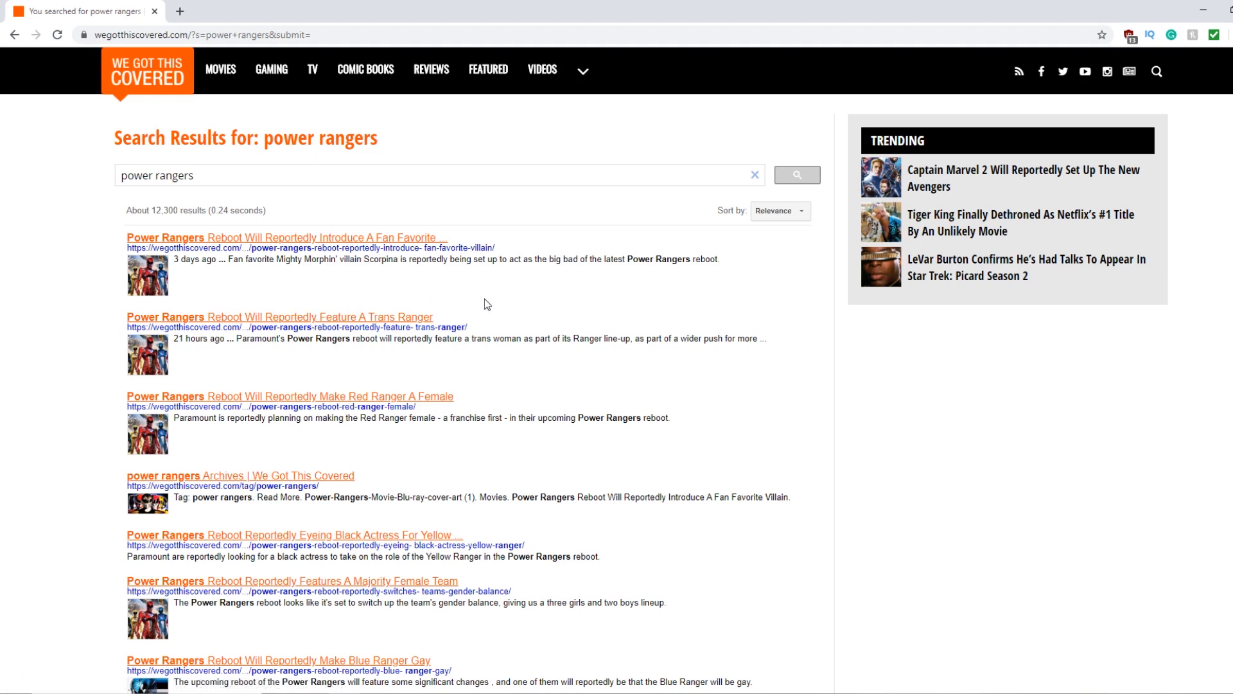
pyautogui.moveTo(775, 344)
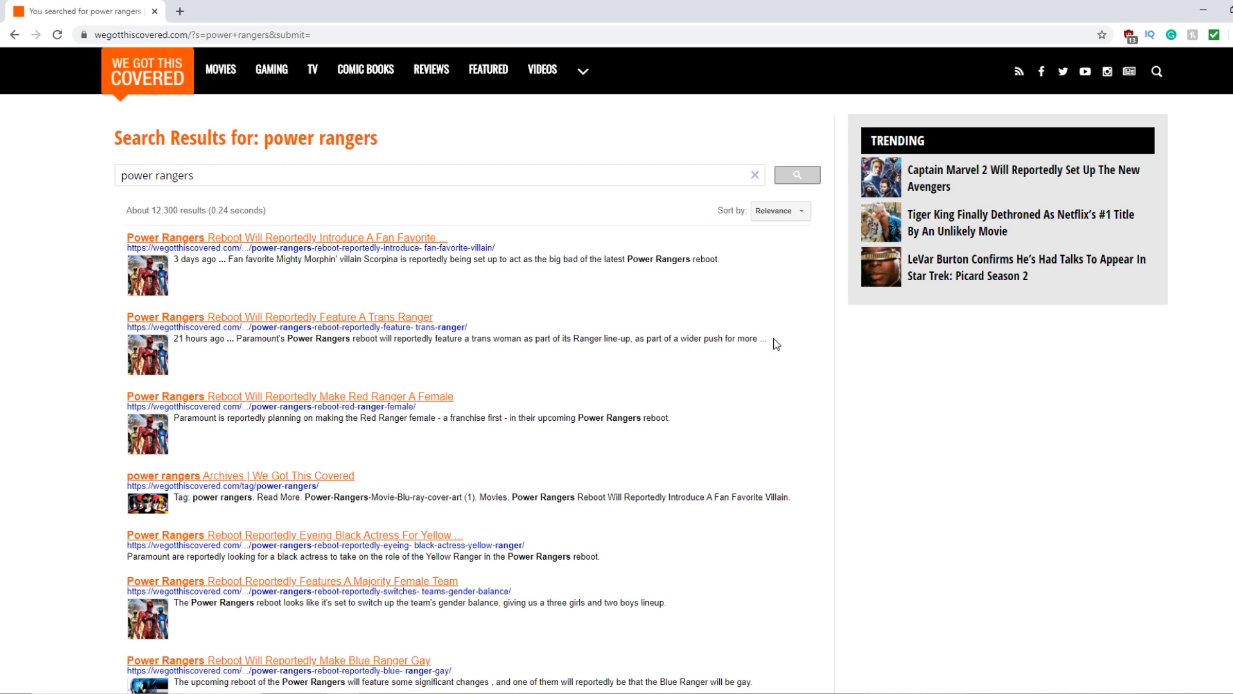
pyautogui.moveTo(775, 339); pyautogui.dragTo(445, 338)
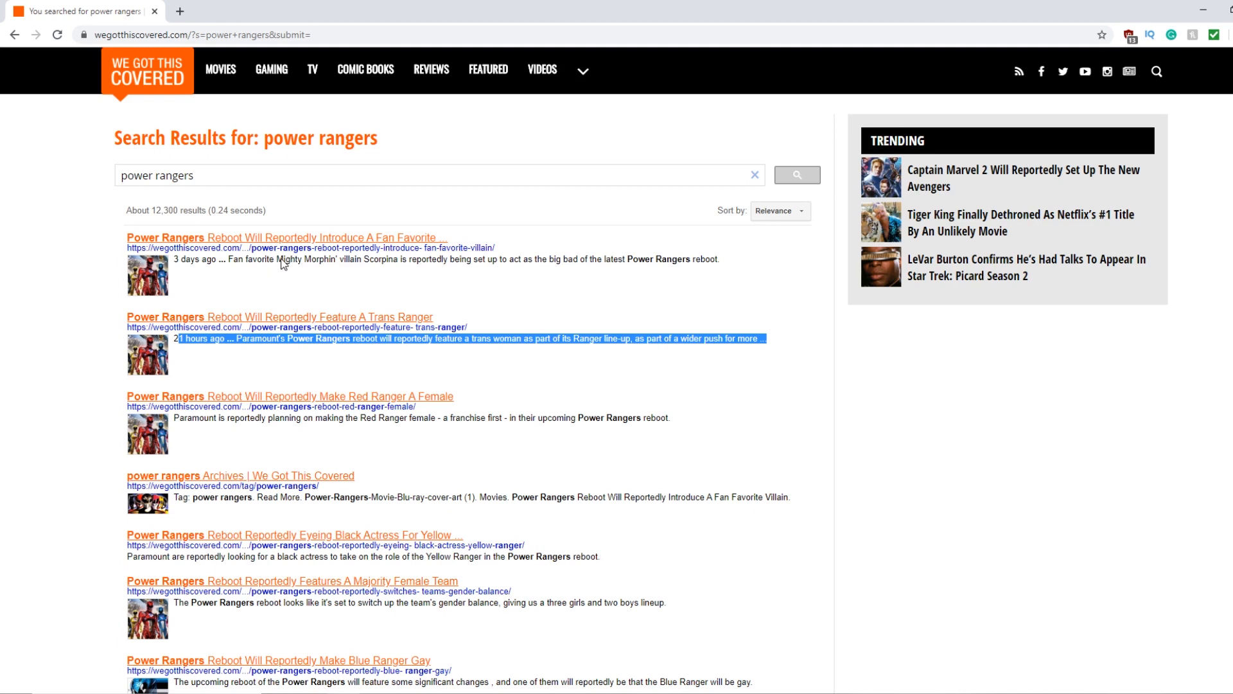
pyautogui.moveTo(224, 242)
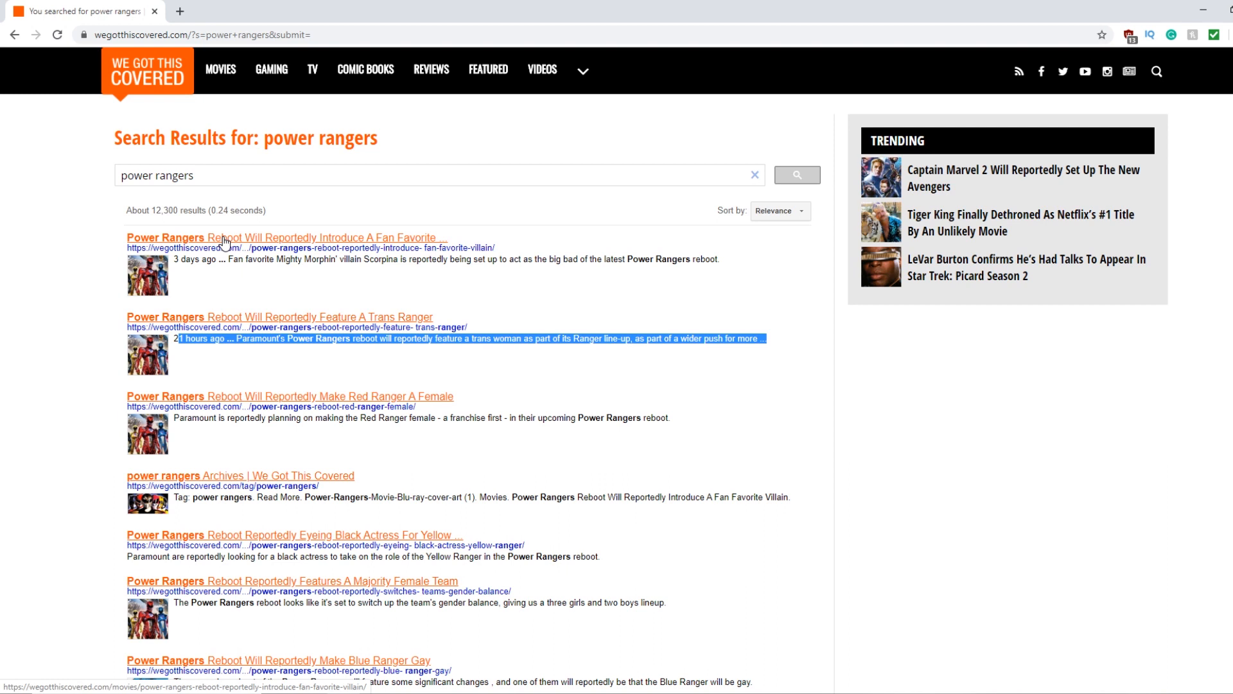
pyautogui.moveTo(382, 242)
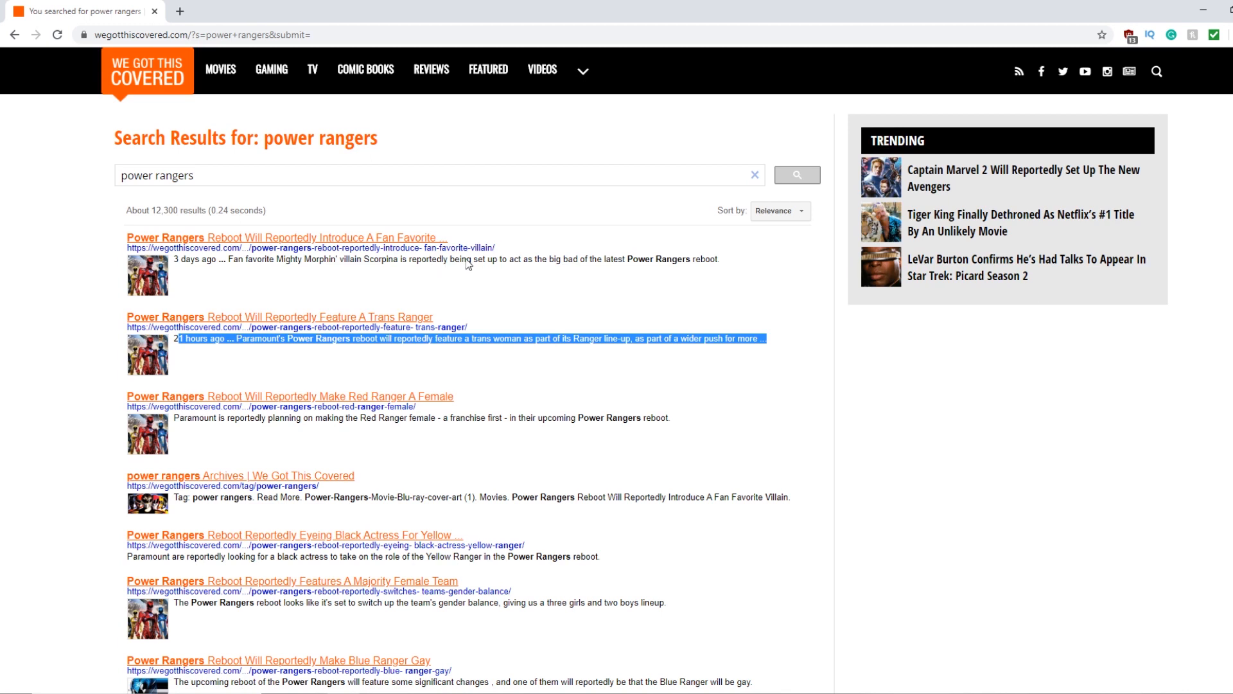
pyautogui.moveTo(519, 260)
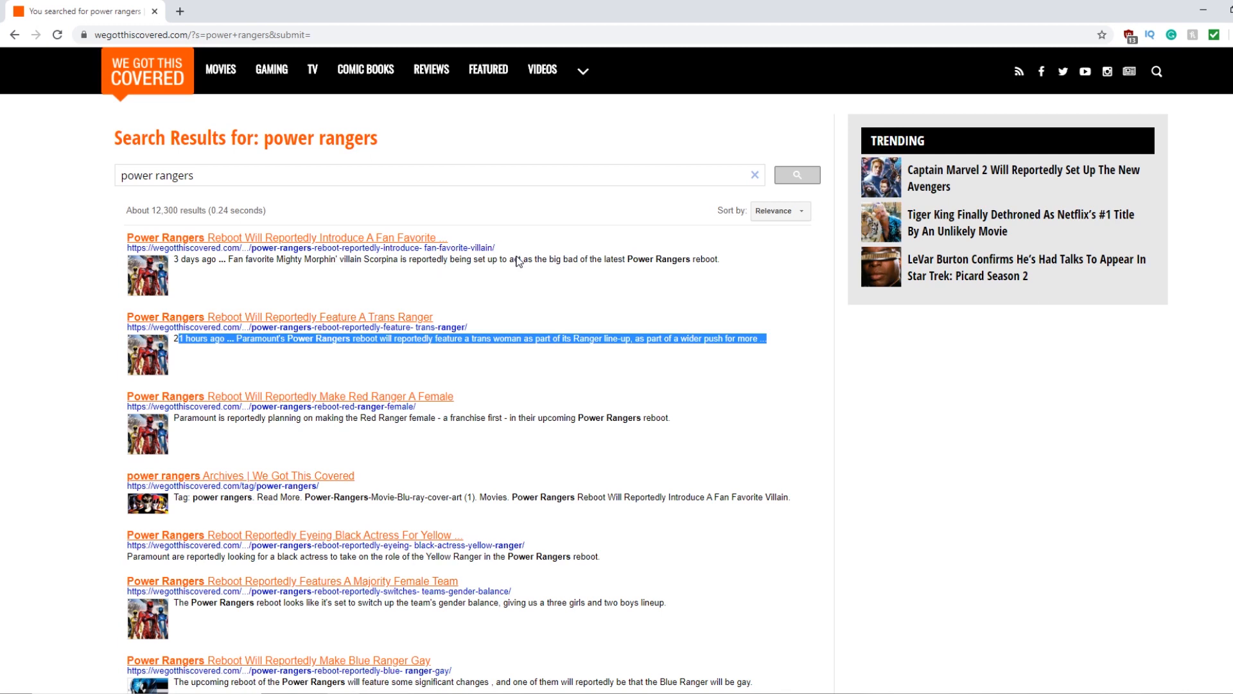
pyautogui.moveTo(653, 262)
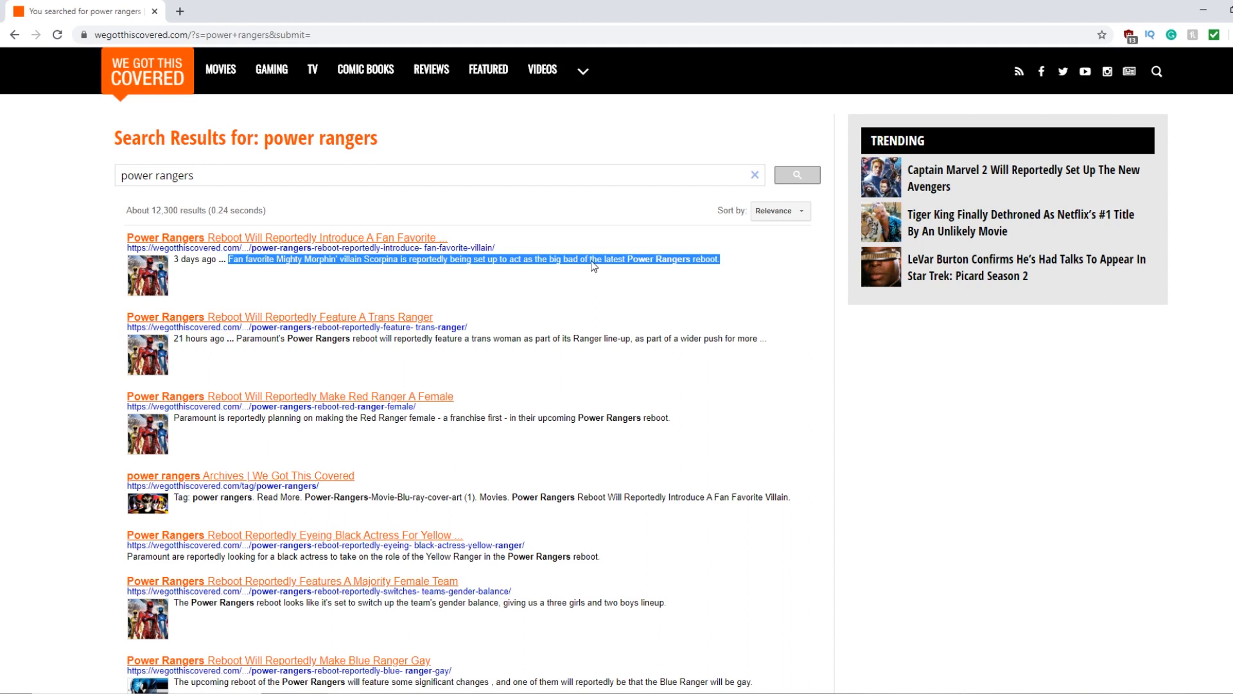
# Clear the highlight from the Scorpina villain article's snippet by clicking elsewhere on the page.
pyautogui.click(594, 266)
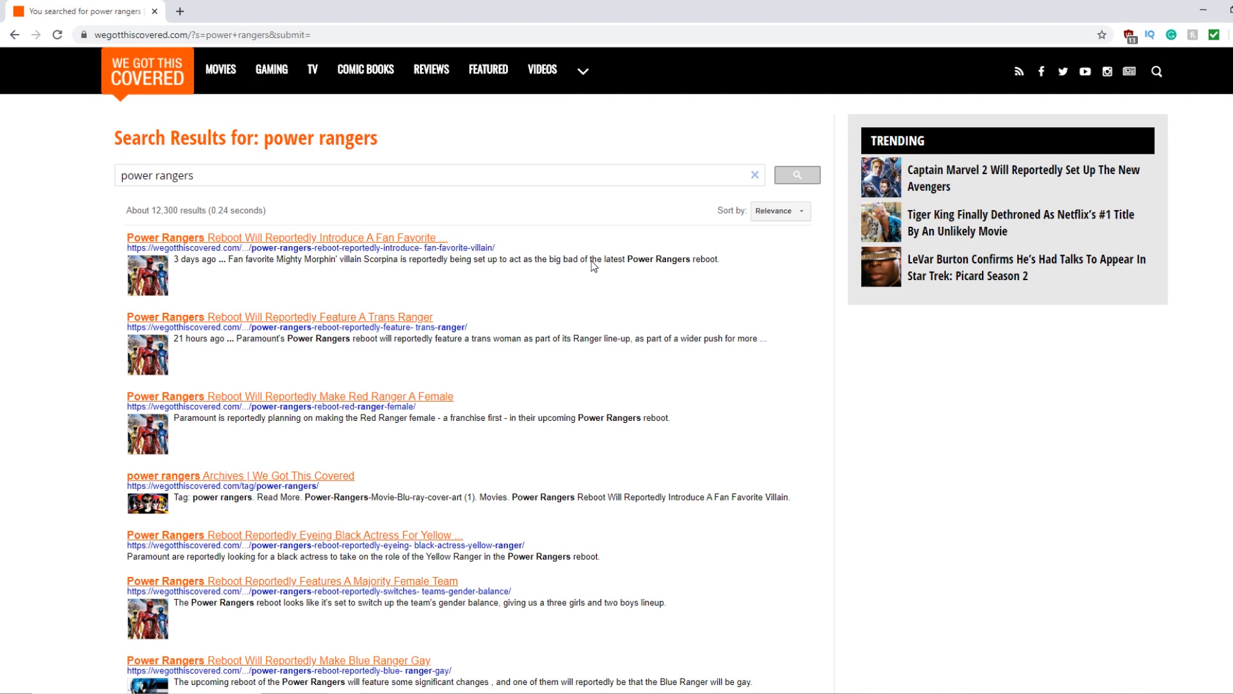